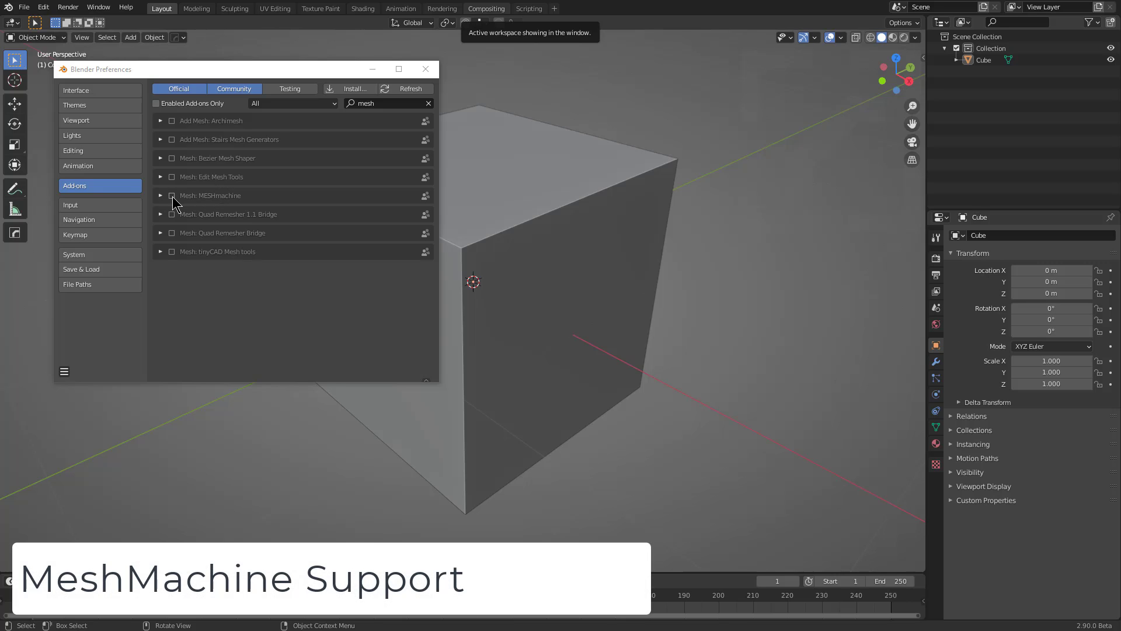
Step: Enable the Mesh: MESHmachine add-on and expand its settings panel
left_click(171, 195)
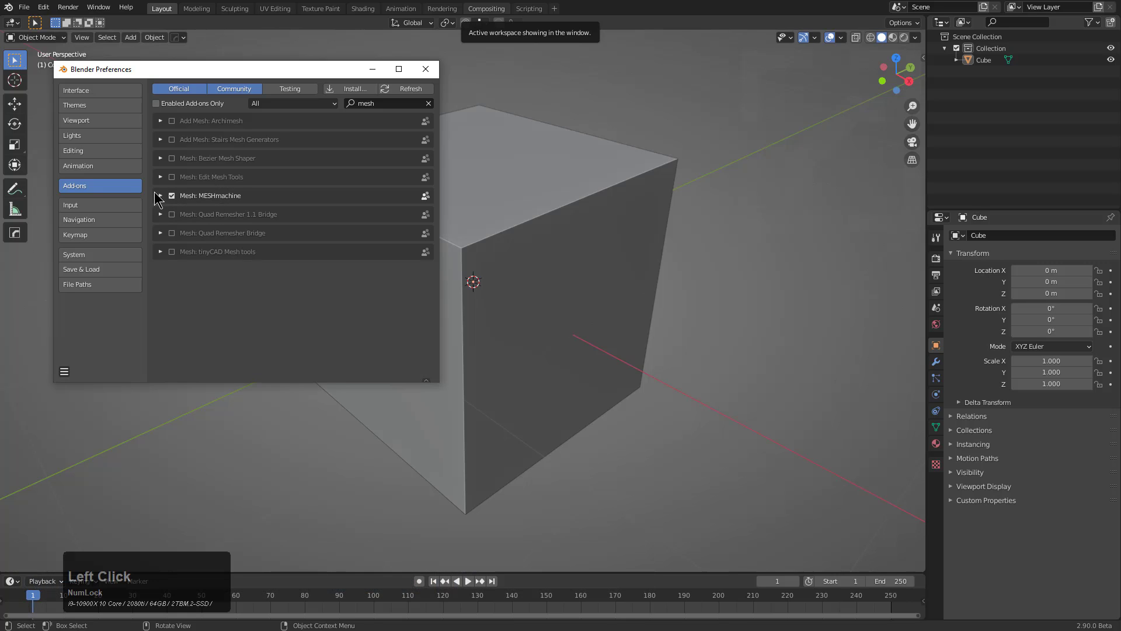
left_click(160, 195)
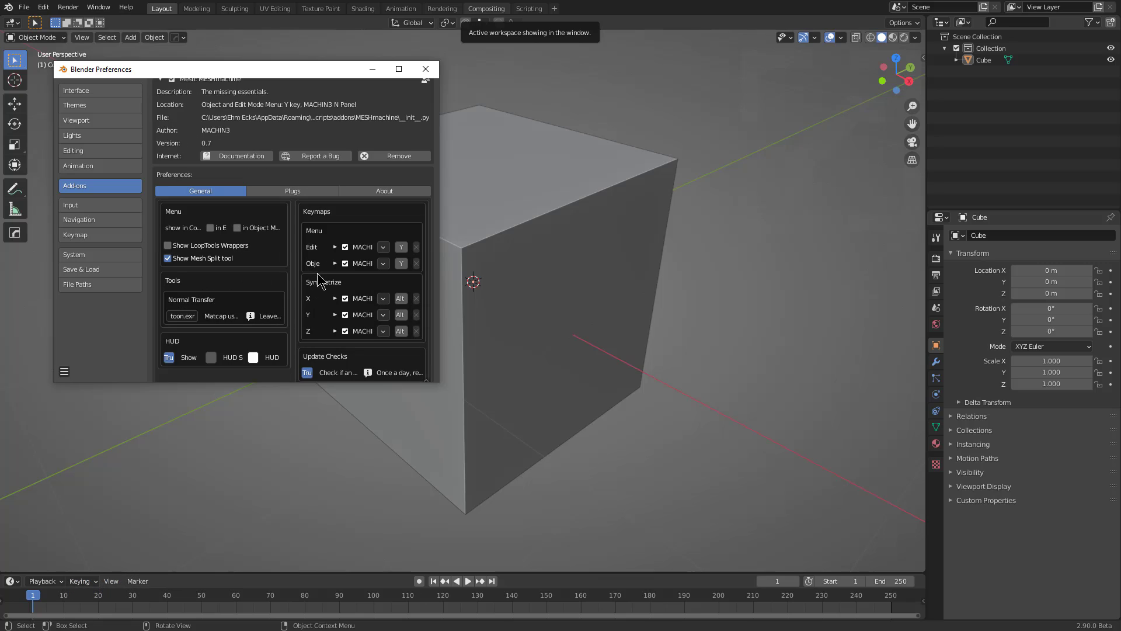
Step: Disable MESHmachine's X, Y and Z Symmetrize keymaps and open the preferences save menu
scroll("down", 3)
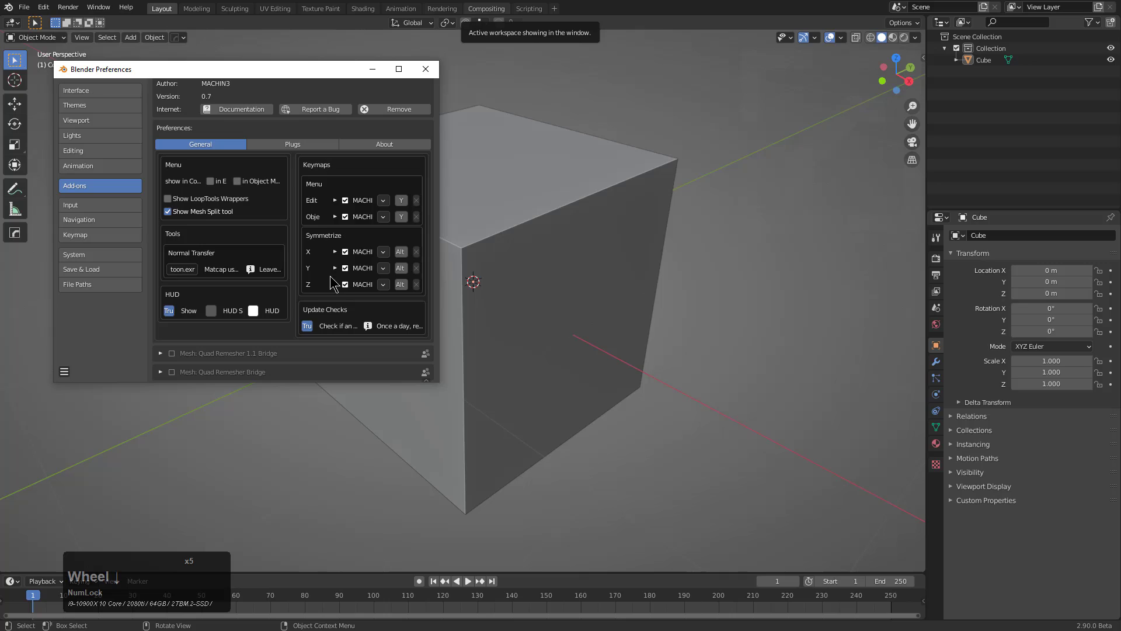
left_click(345, 251)
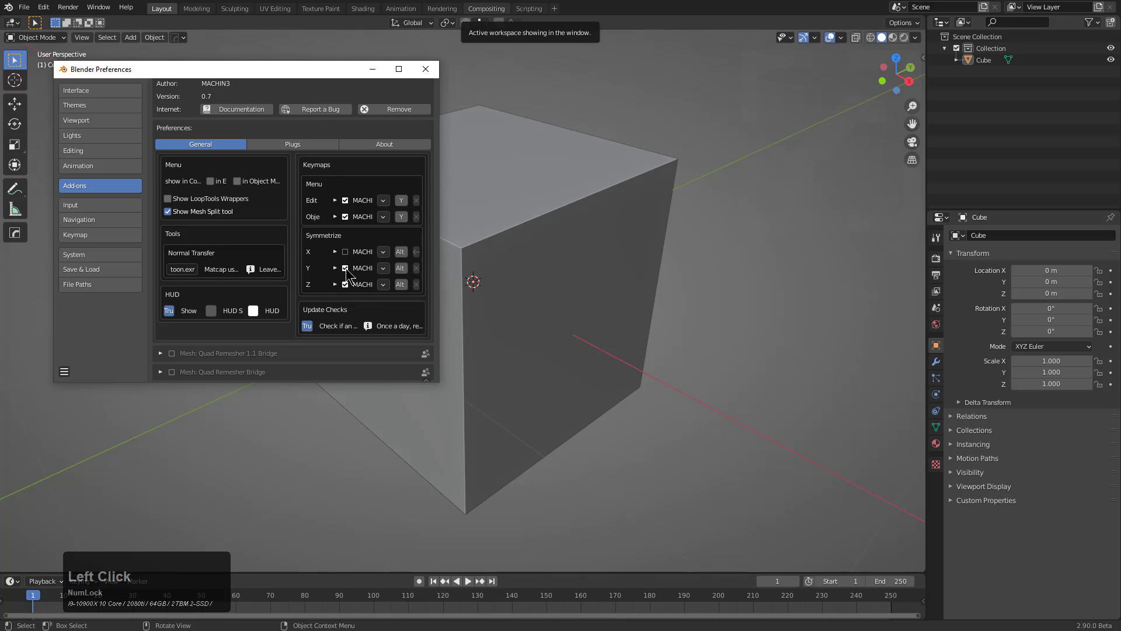
left_click(344, 267)
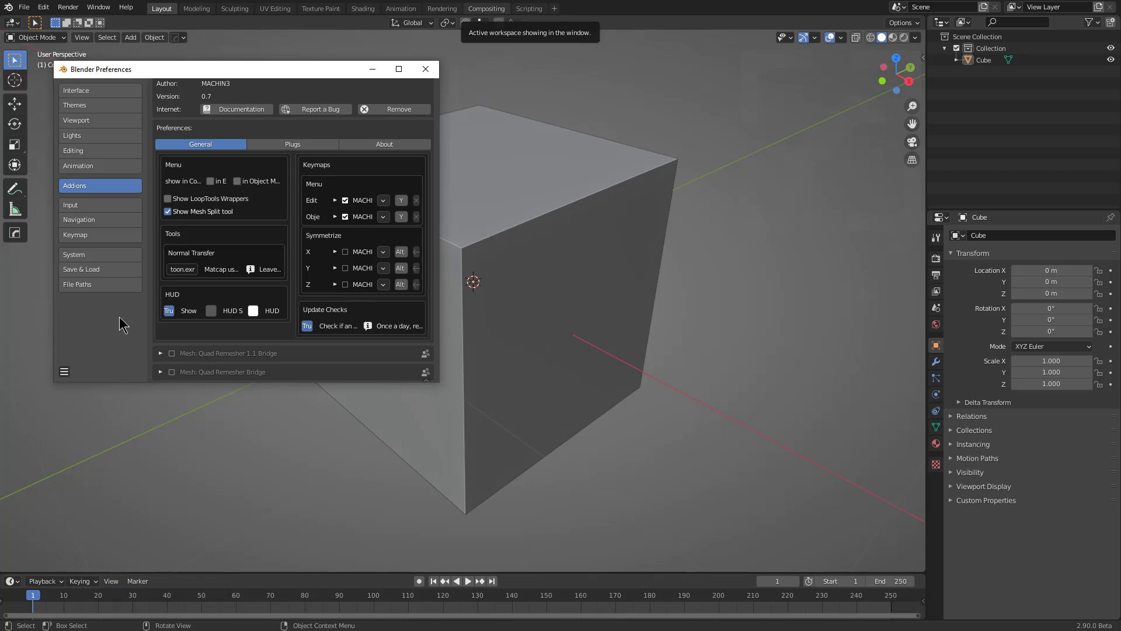
left_click(64, 371)
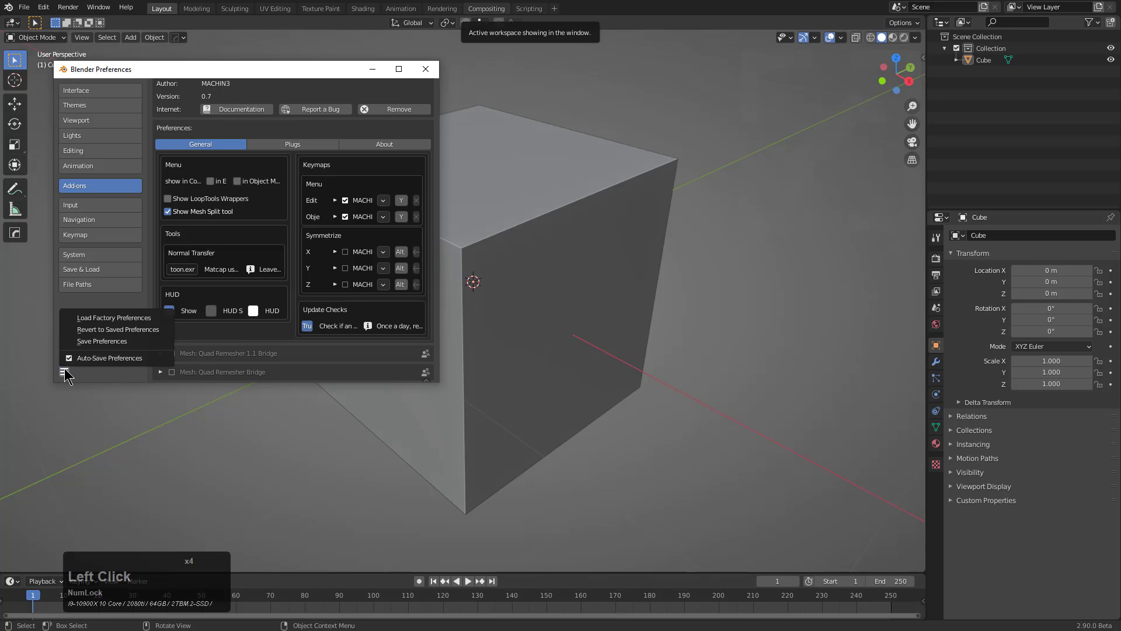